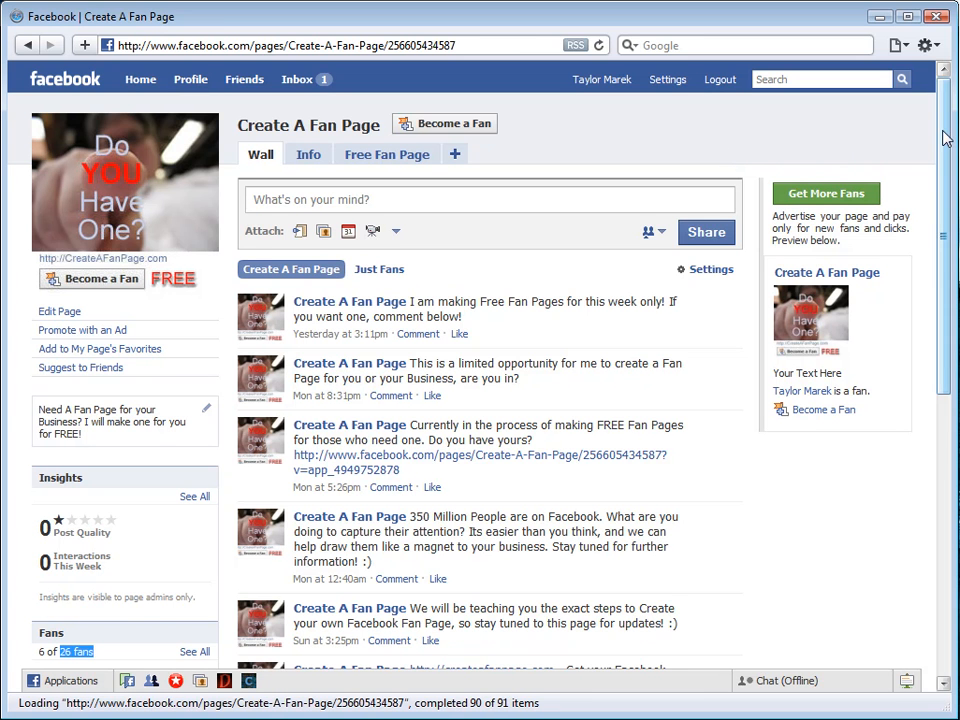
Go to facebook.com/username and choose Create A Fan Page in the 'Set a username for your Pages' form.
scroll(down, 3)
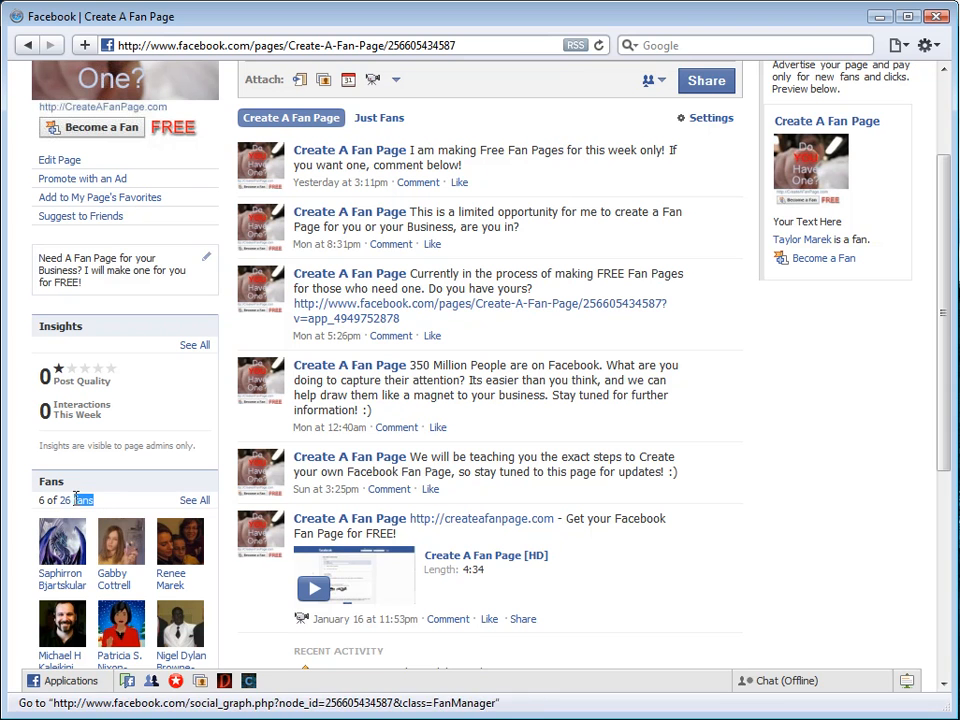
click(80, 500)
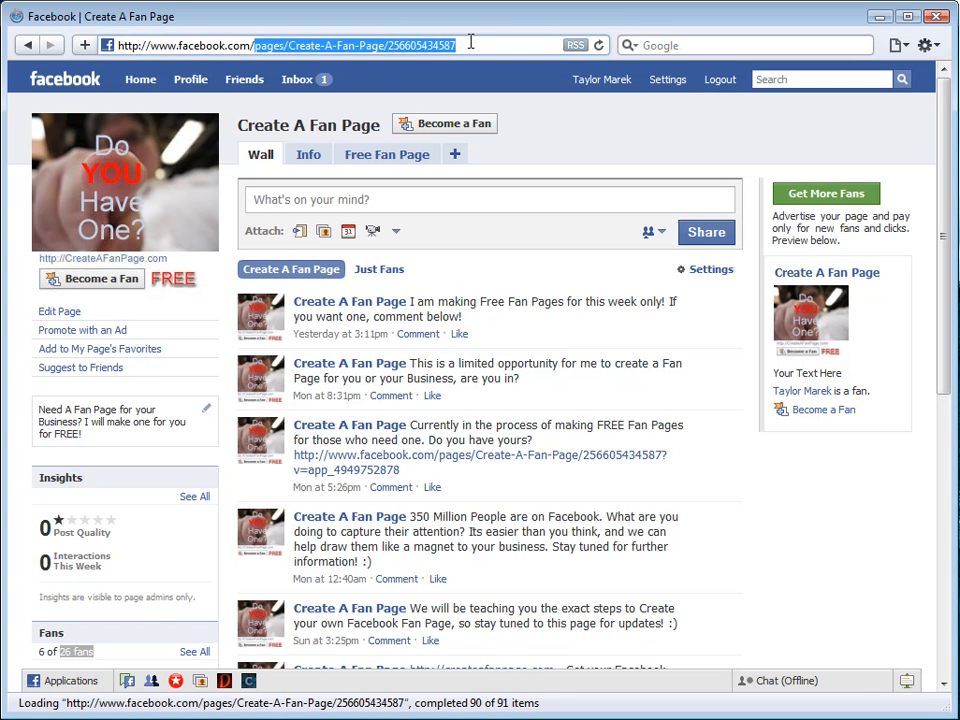
text(http://www.facebook.com/username/)
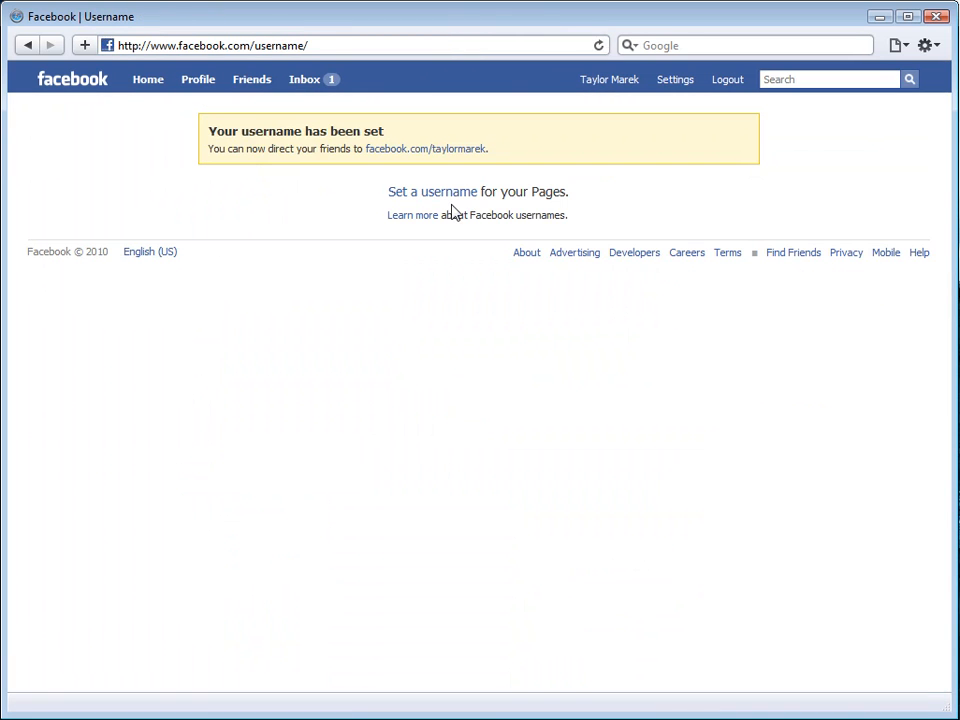
click(432, 192)
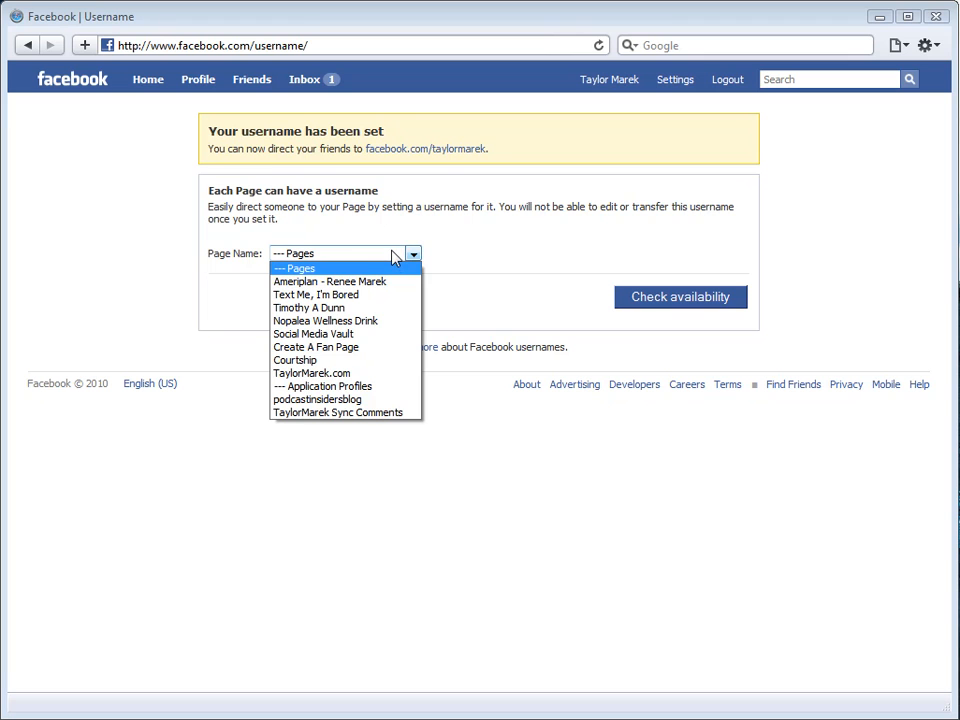
click(316, 348)
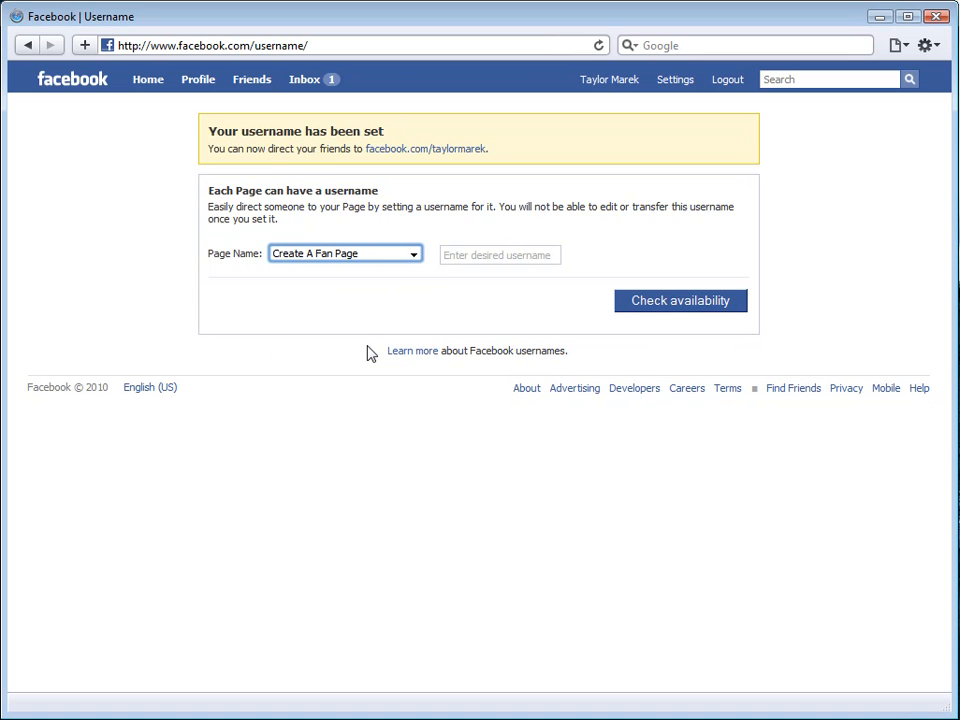
Enter CreateAFanPage as the desired username and confirm Facebook reports it available.
click(500, 254)
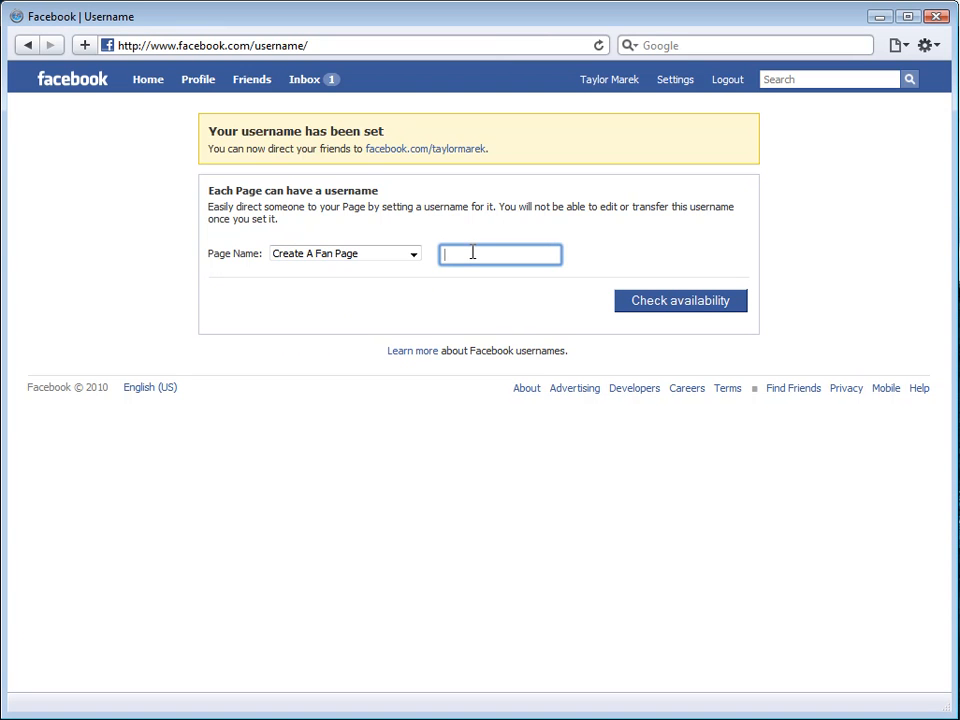
text(c)
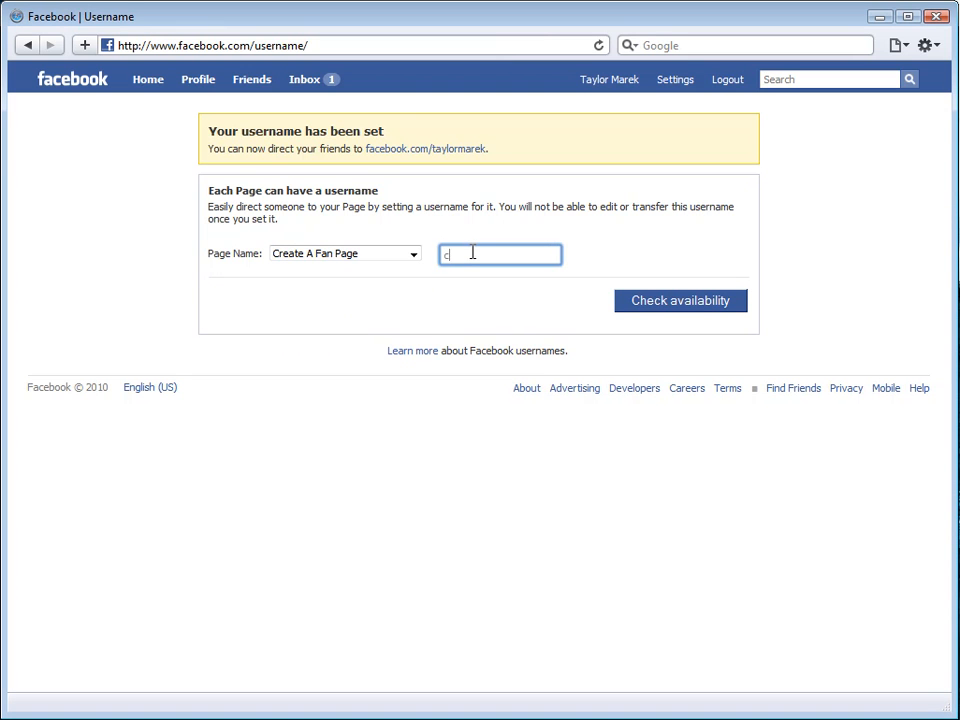
text(reate)
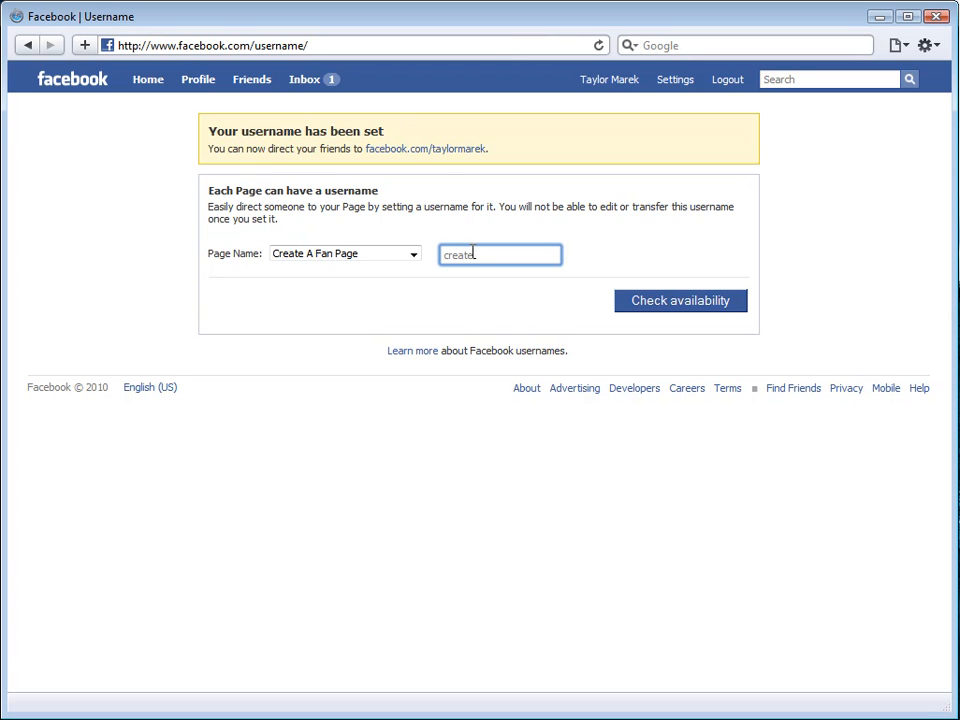
key(Backspace)
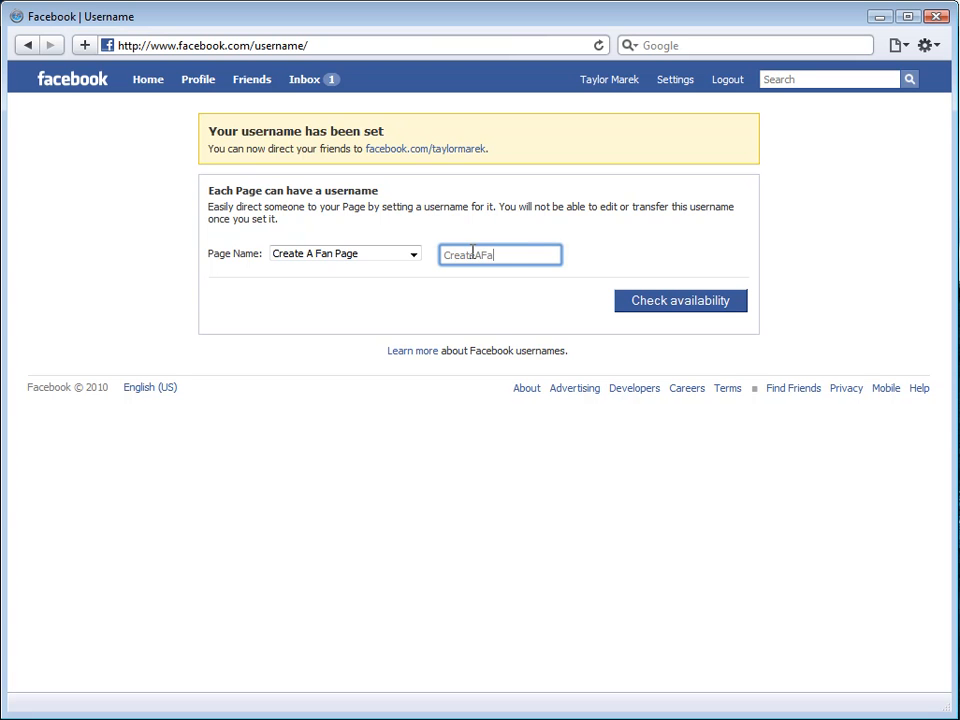
text(nPage)
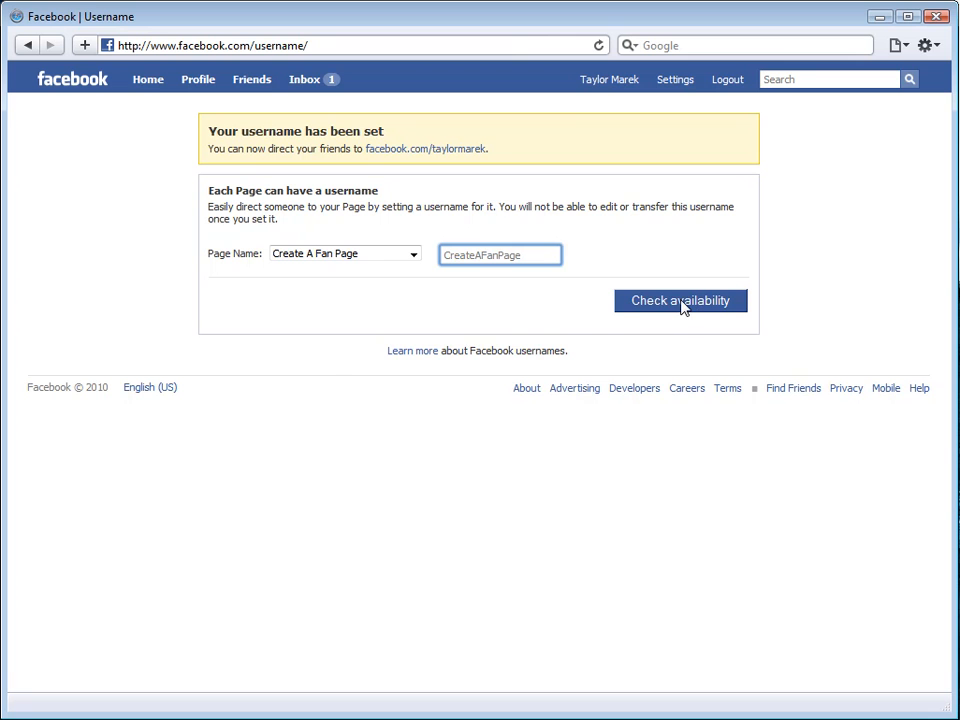
click(680, 300)
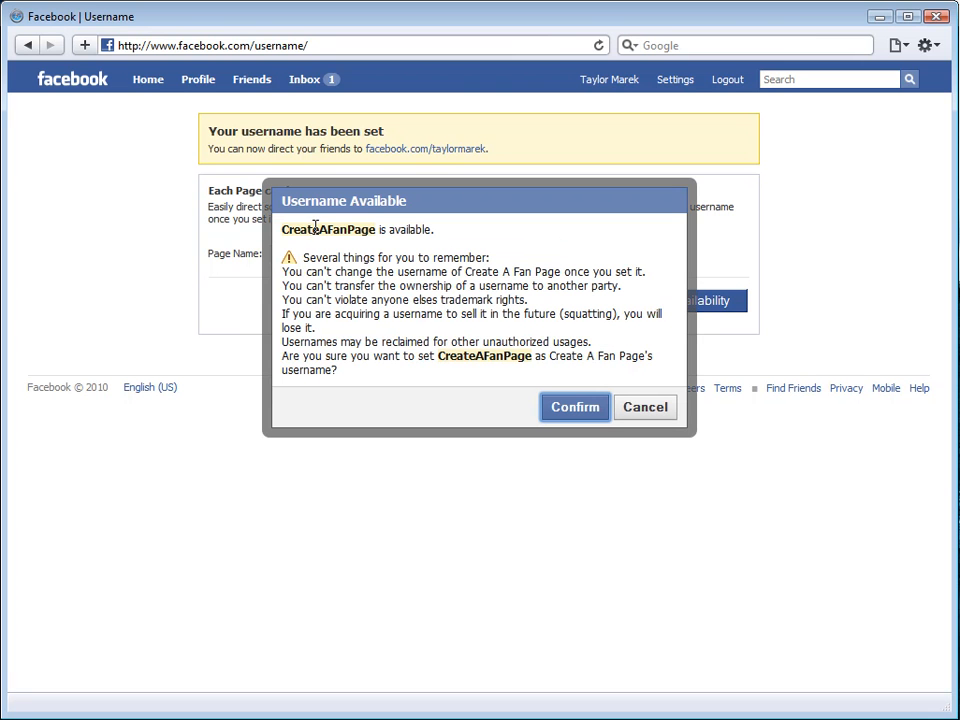
mouse_move(388, 224)
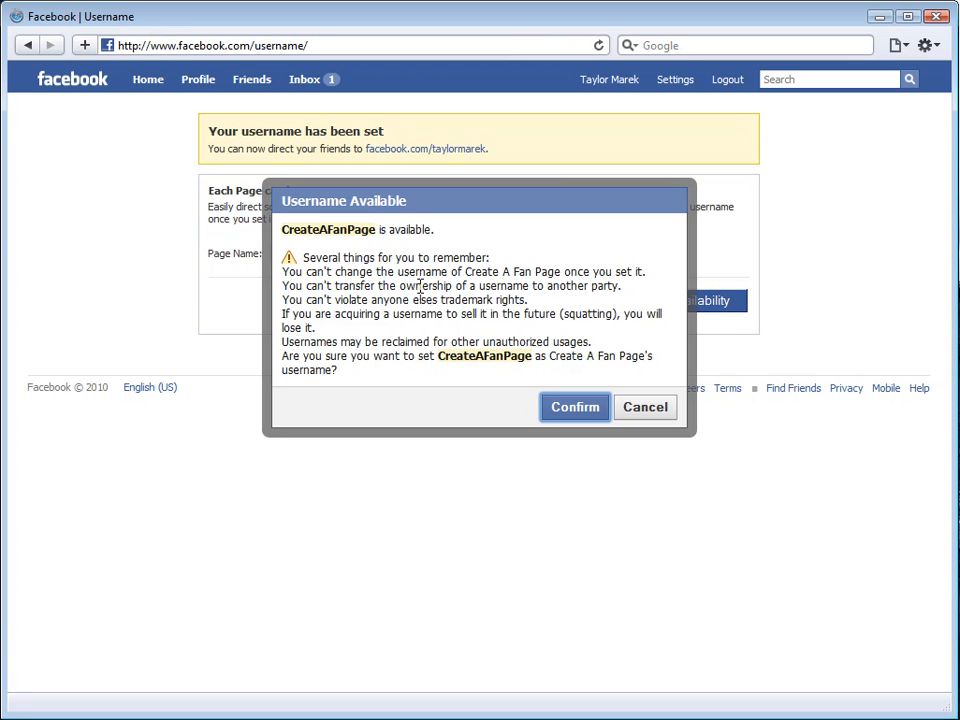
mouse_move(568, 288)
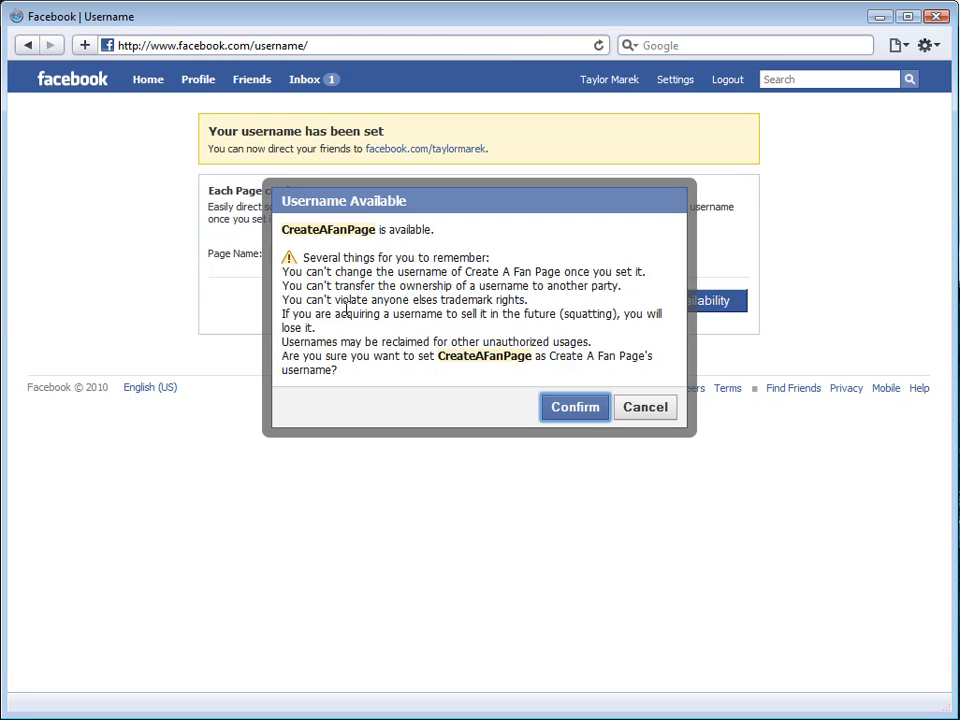
mouse_move(332, 332)
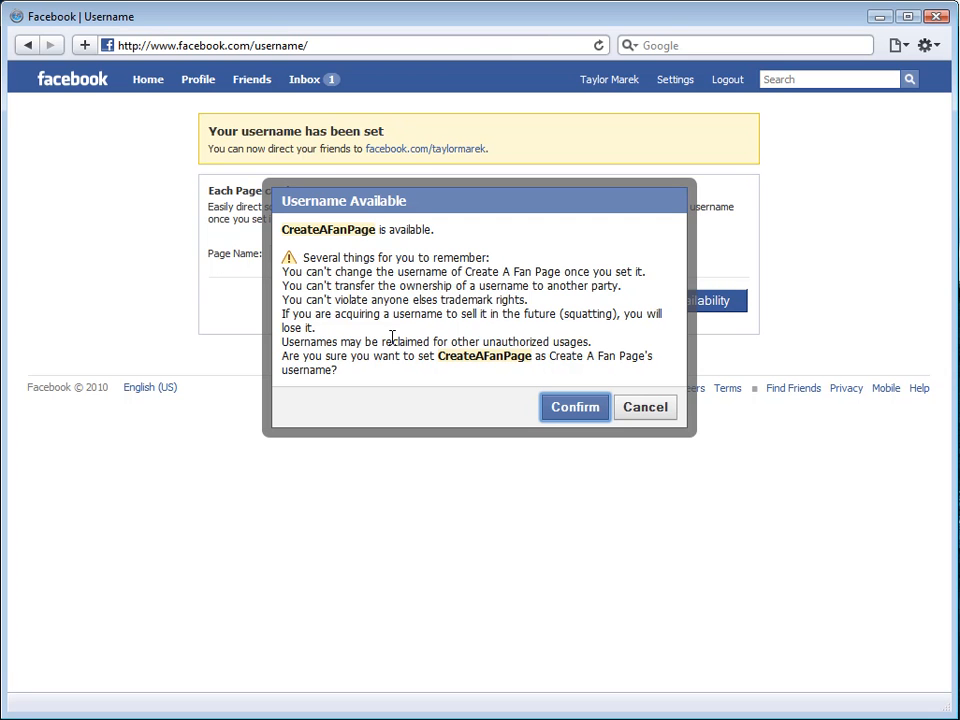
mouse_move(576, 340)
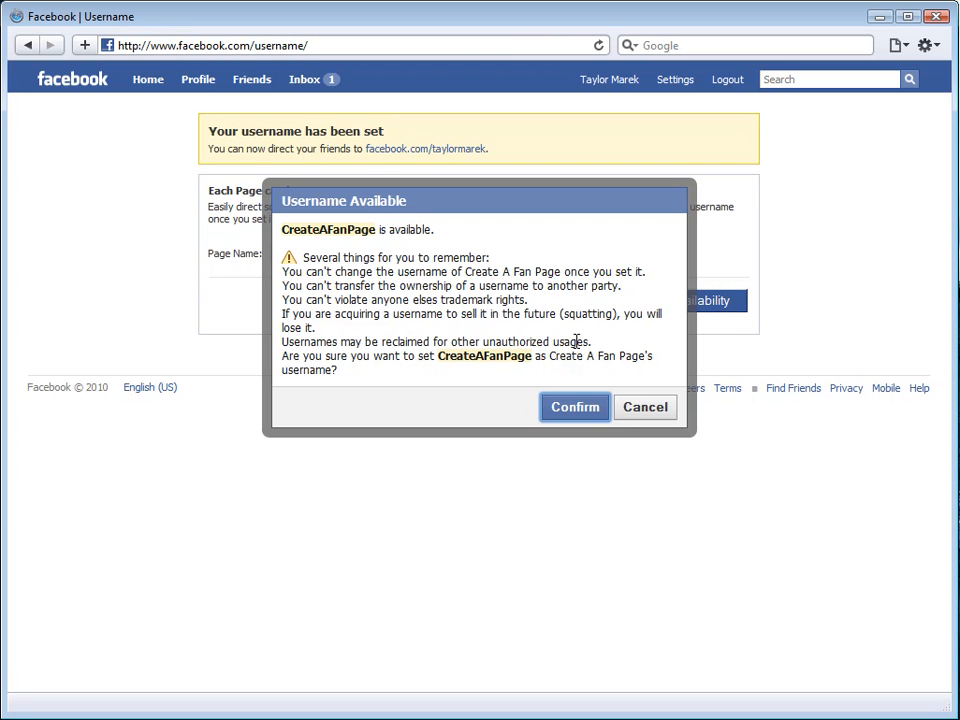
mouse_move(480, 356)
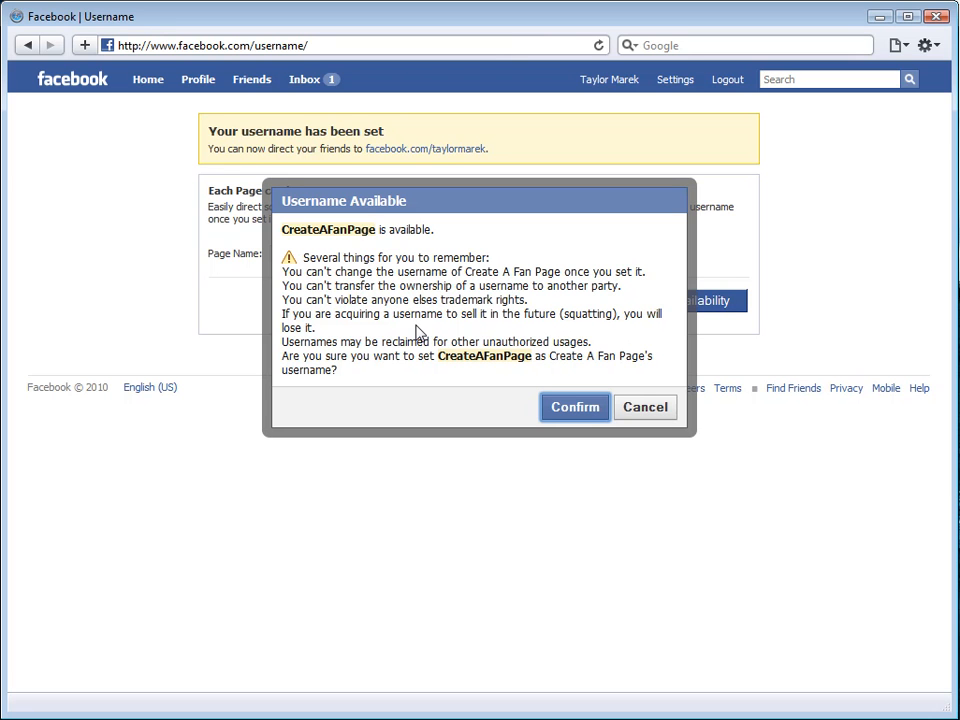
mouse_move(576, 408)
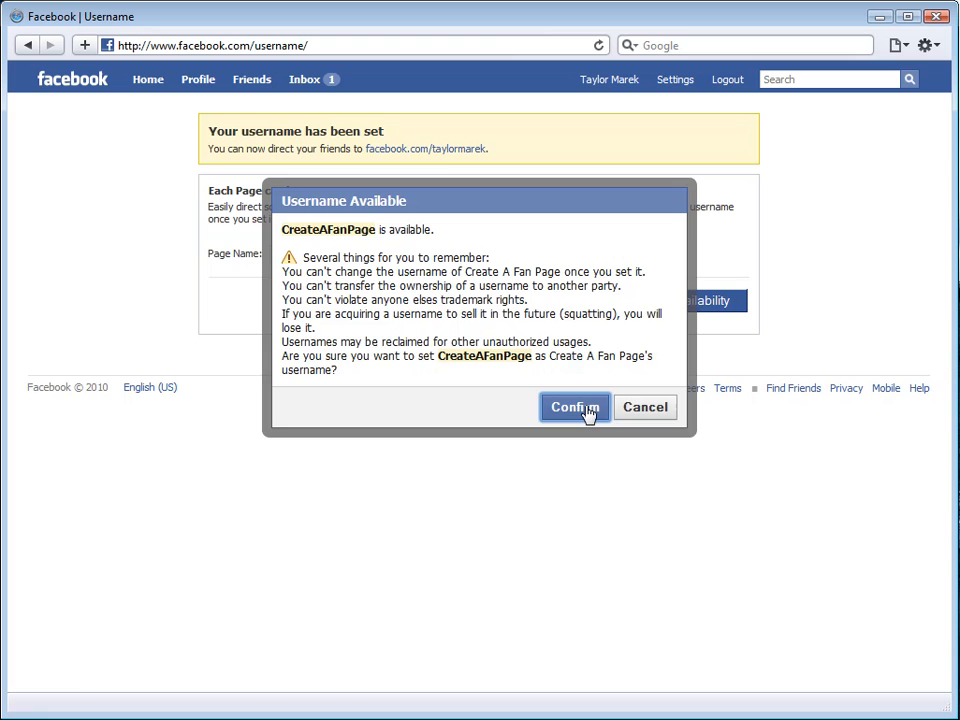
Confirm CreateAFanPage so the page is reachable at facebook.com/CreateAFanPage.
click(574, 408)
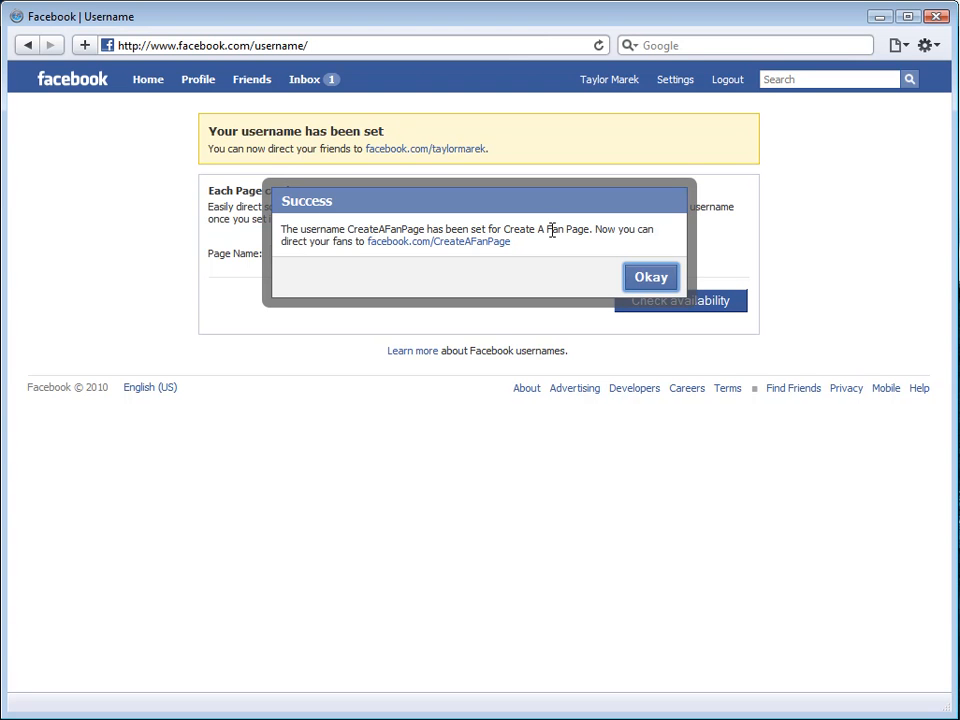
mouse_move(342, 242)
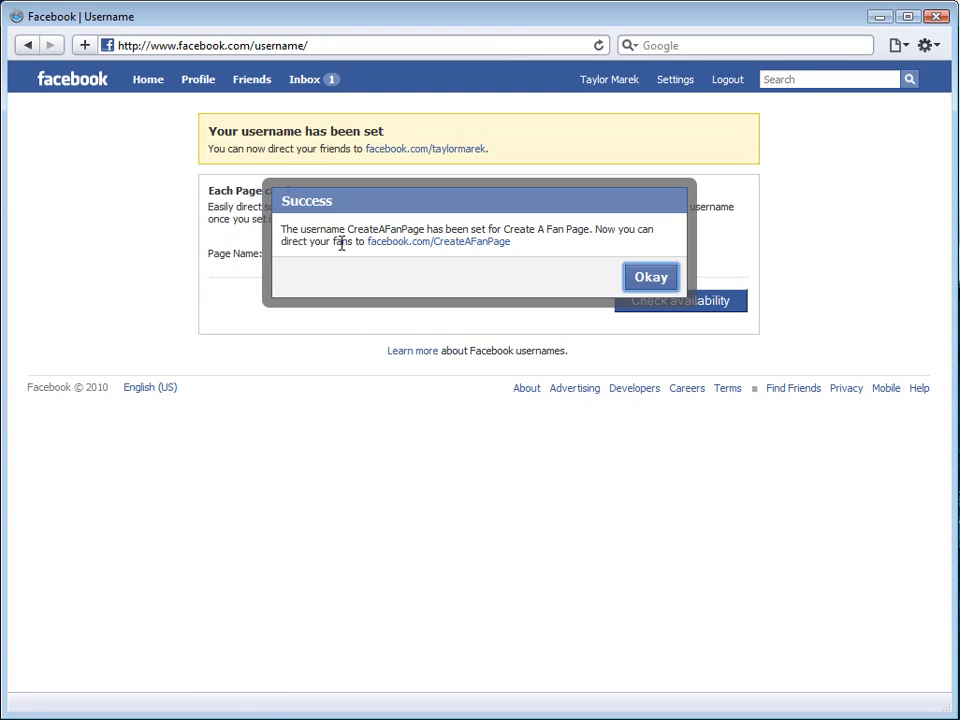
mouse_move(464, 250)
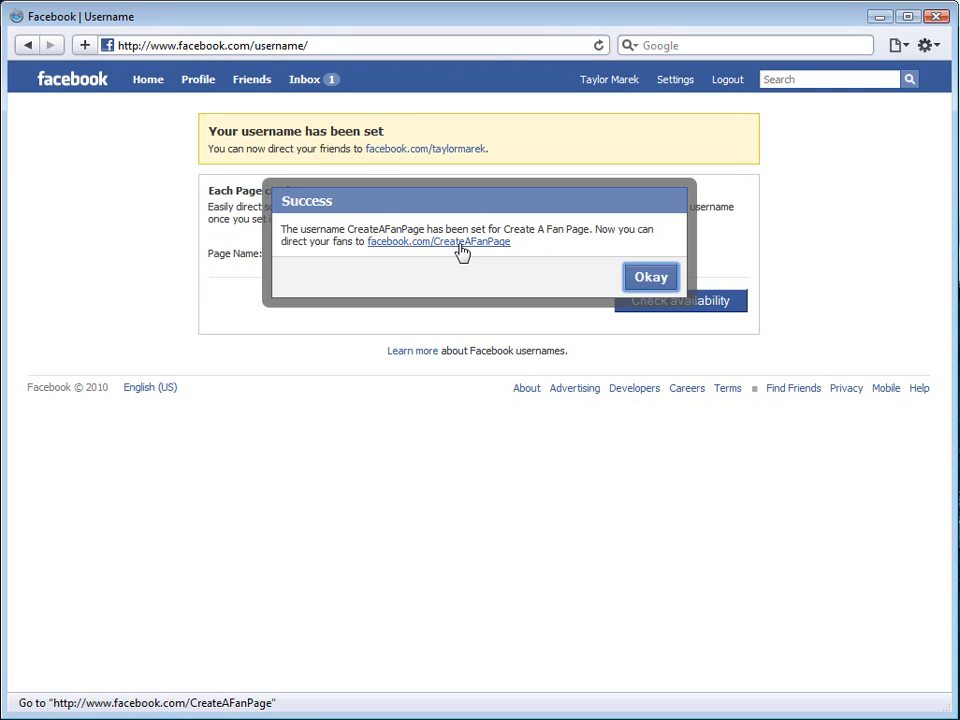